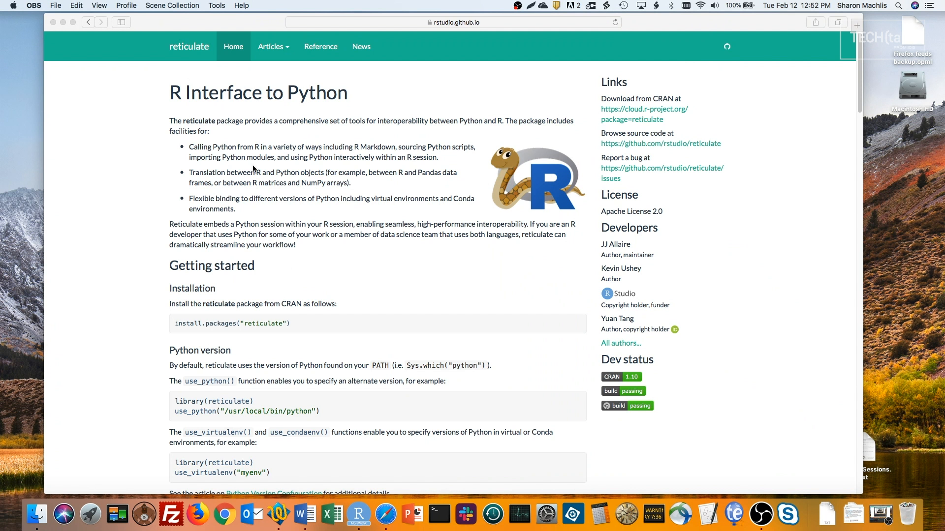
mouse_move(359, 513)
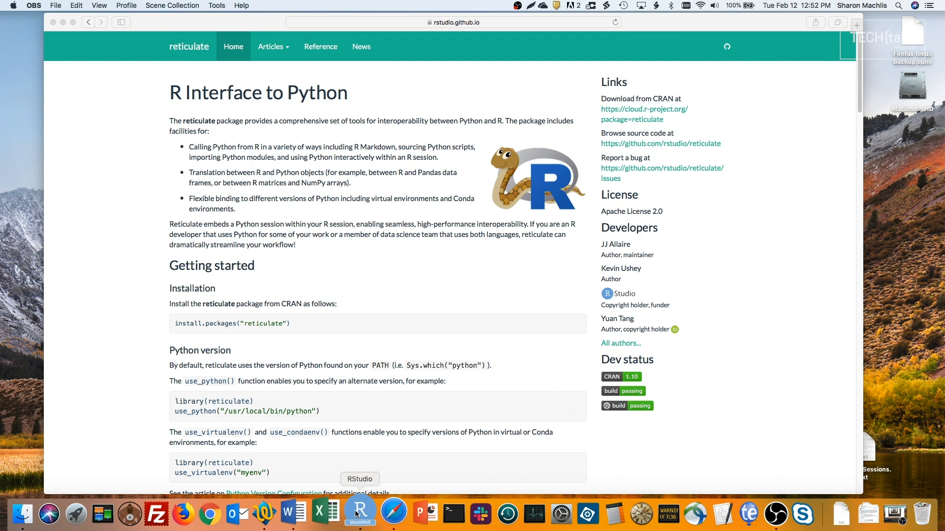
- Rerun the numpy script: R's print errors on my_python_array while Python prints [2 4 6 8]
click(358, 512)
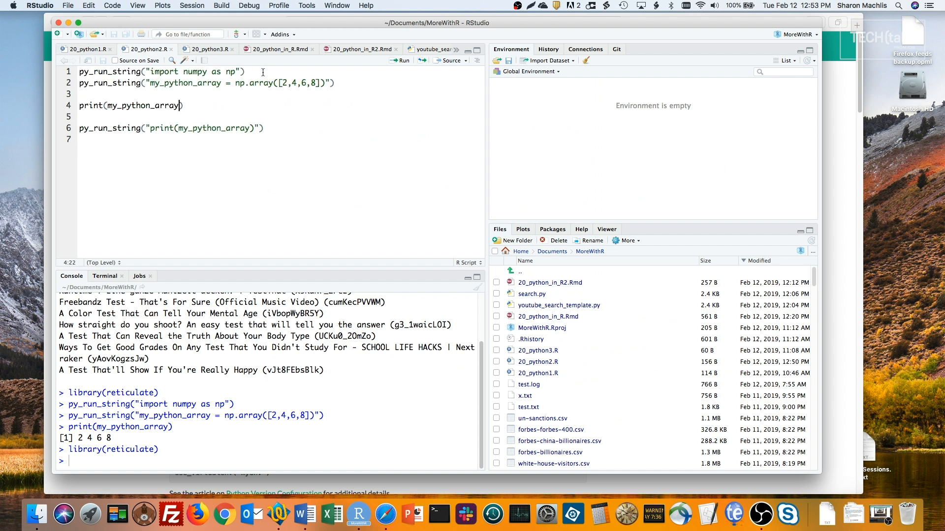
click(247, 71)
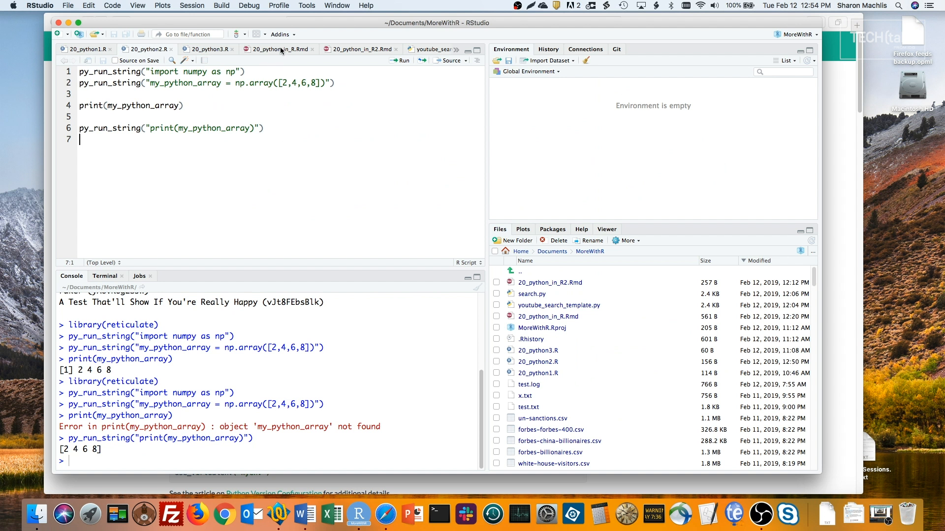
- Bring up the 20_python_in_R.Rmd document with its reticulate and numpy chunks
click(281, 49)
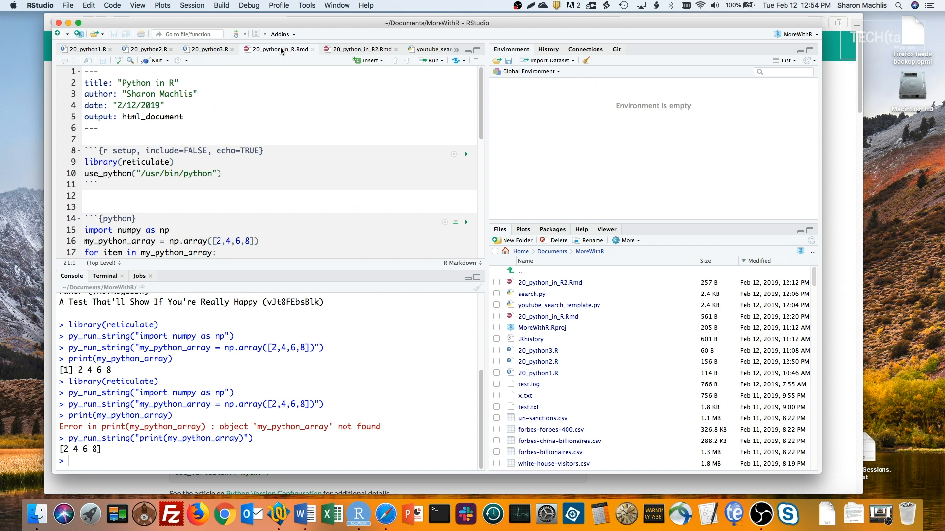
mouse_move(466, 156)
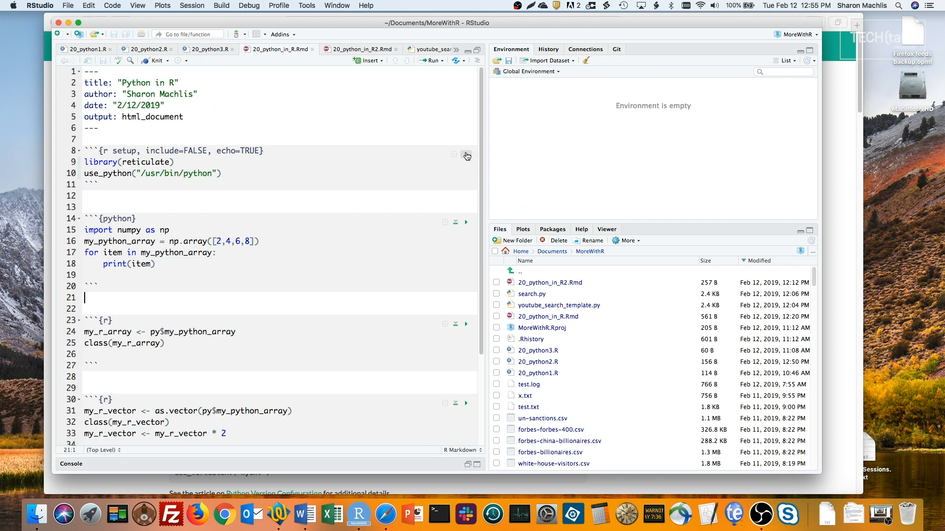
mouse_move(467, 154)
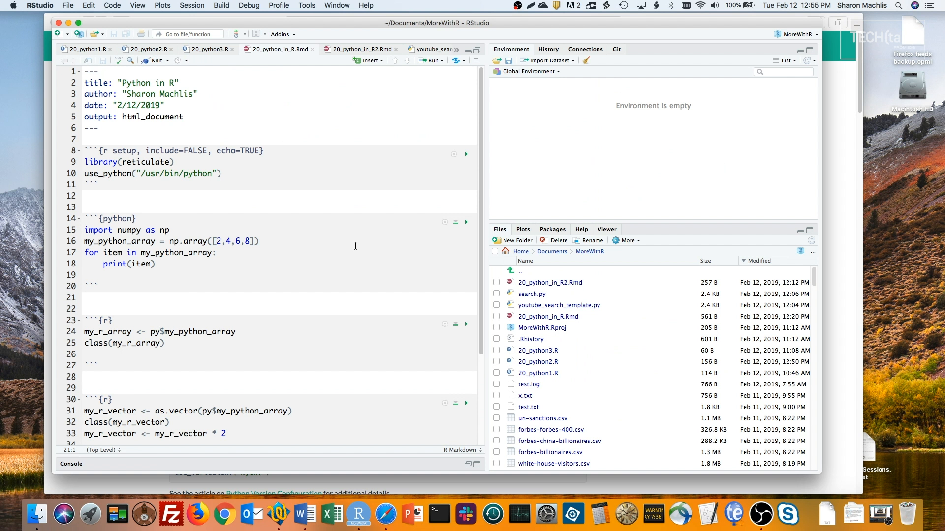
- Run the numpy Python chunk so 2, 4, 6 and 8 print beneath it
click(466, 160)
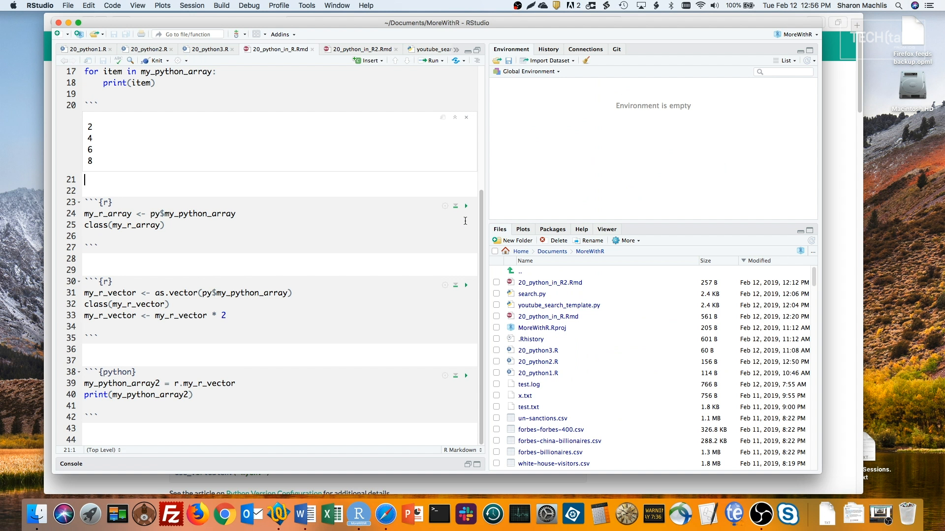
mouse_move(460, 225)
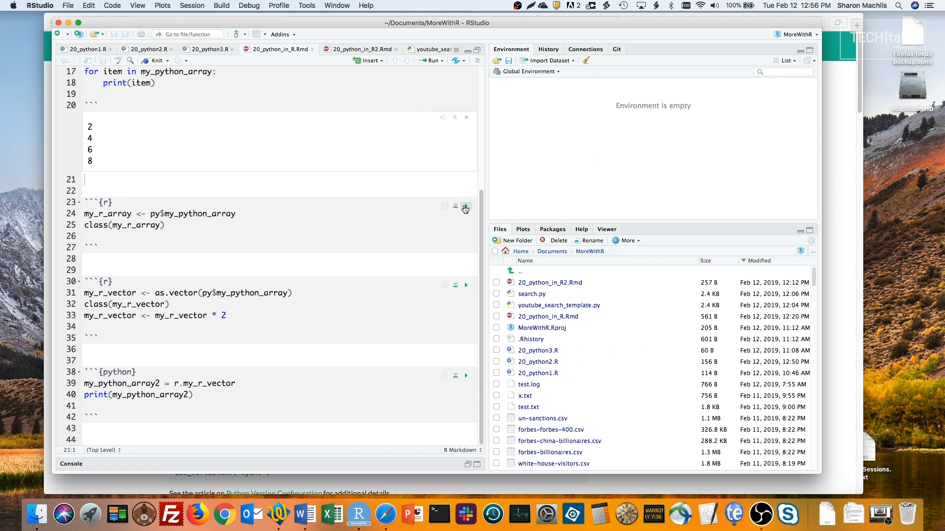
- Run the chunks creating my_r_array and the doubled my_r_vector 4 8 12 16
click(465, 206)
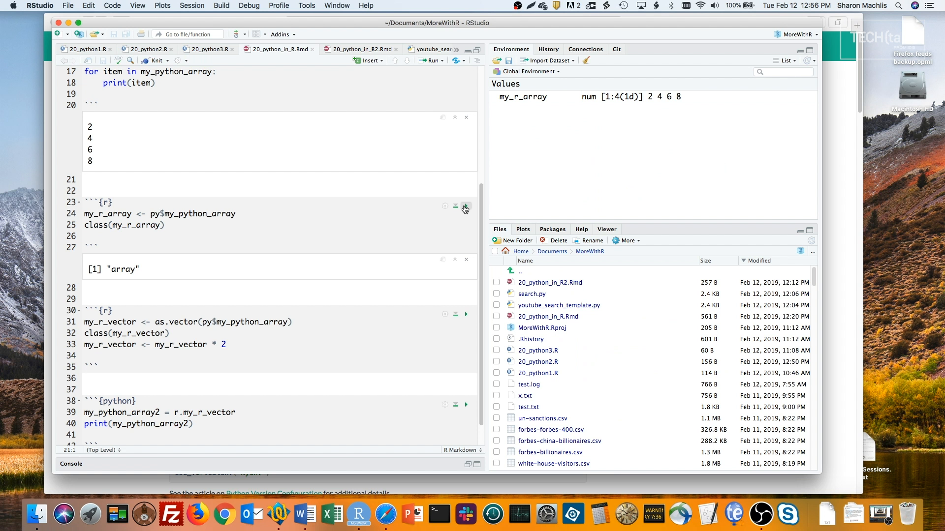
mouse_move(455, 316)
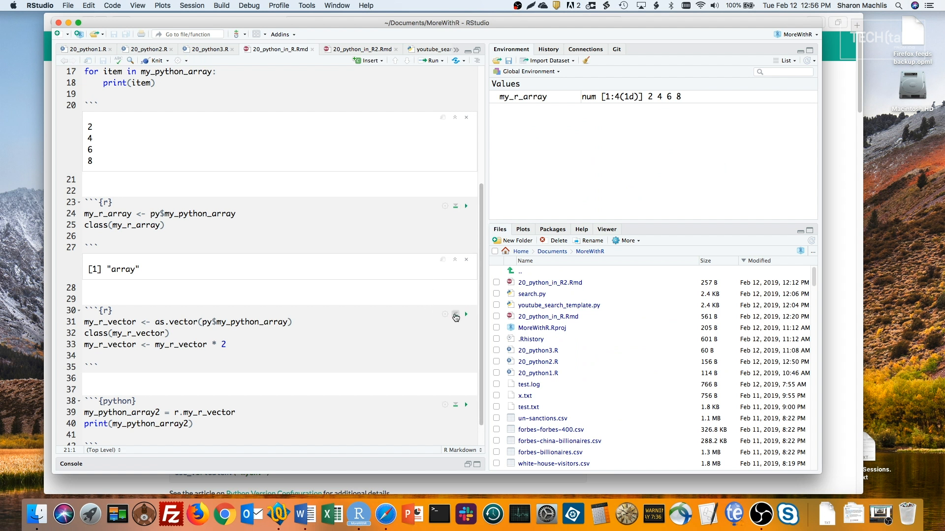
click(466, 315)
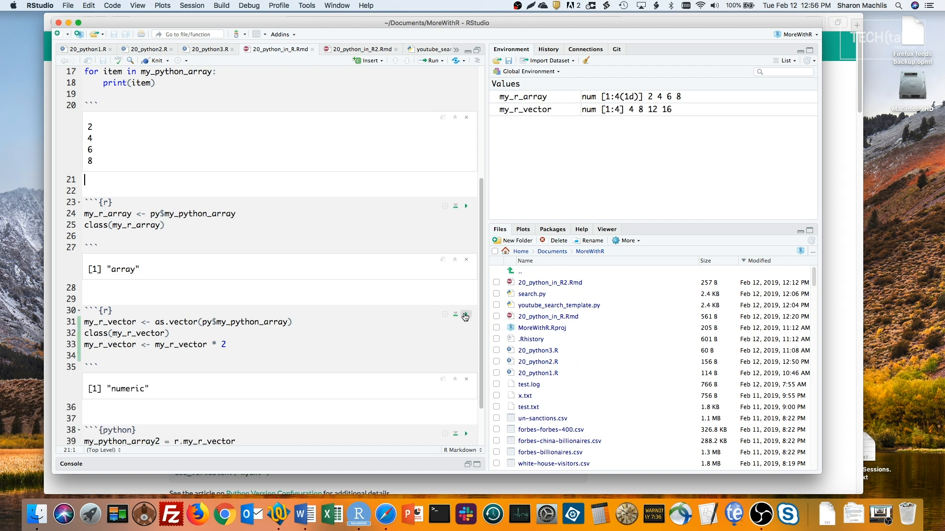
mouse_move(466, 317)
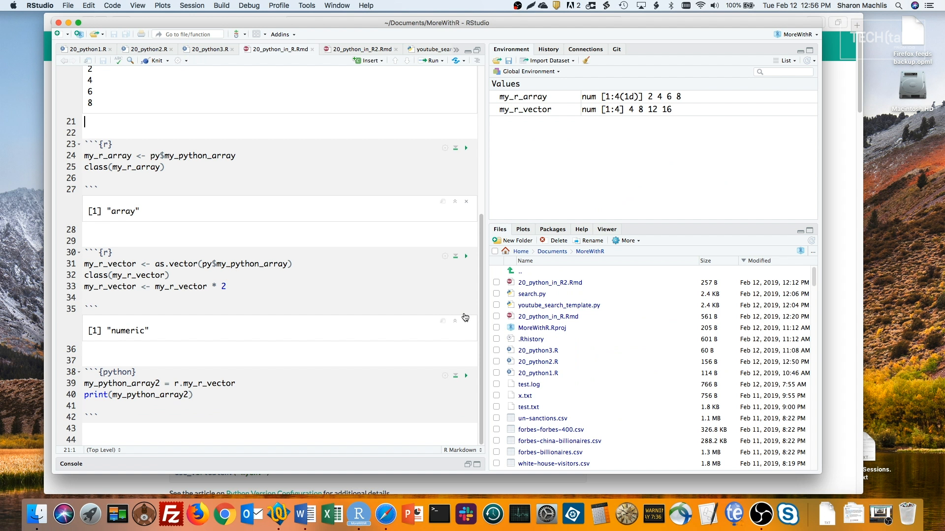
- Scroll down to the last Python chunk that prints the doubled R vector
scroll(down, 3)
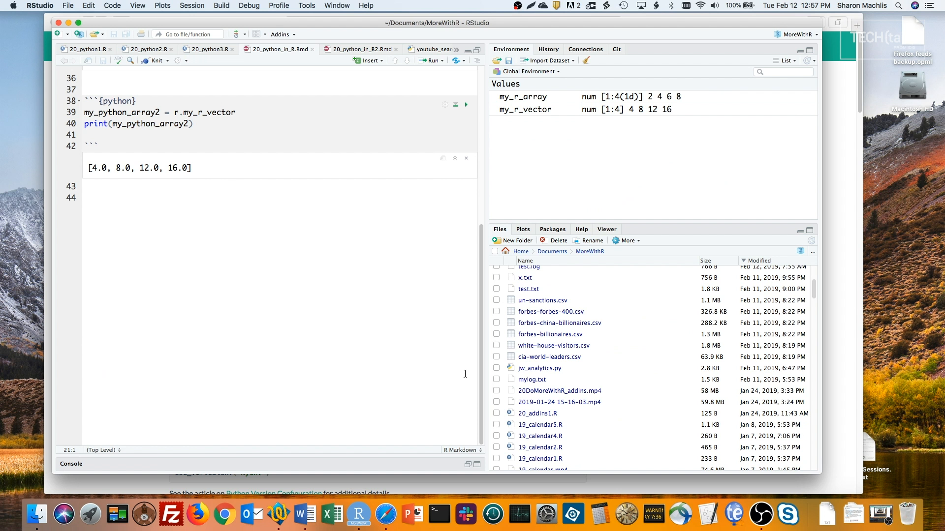
mouse_move(436, 54)
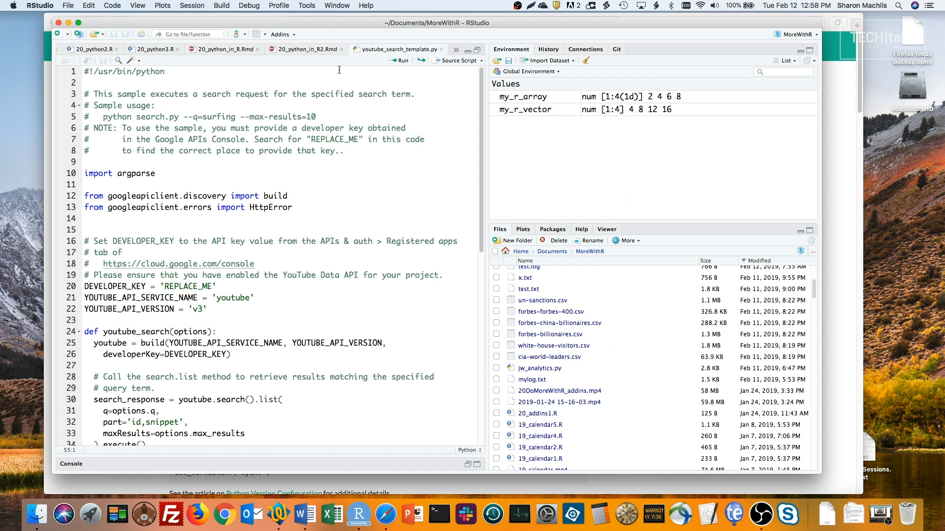
- Bring up the 20_python_in_R2.Rmd document that sources search.py
click(307, 49)
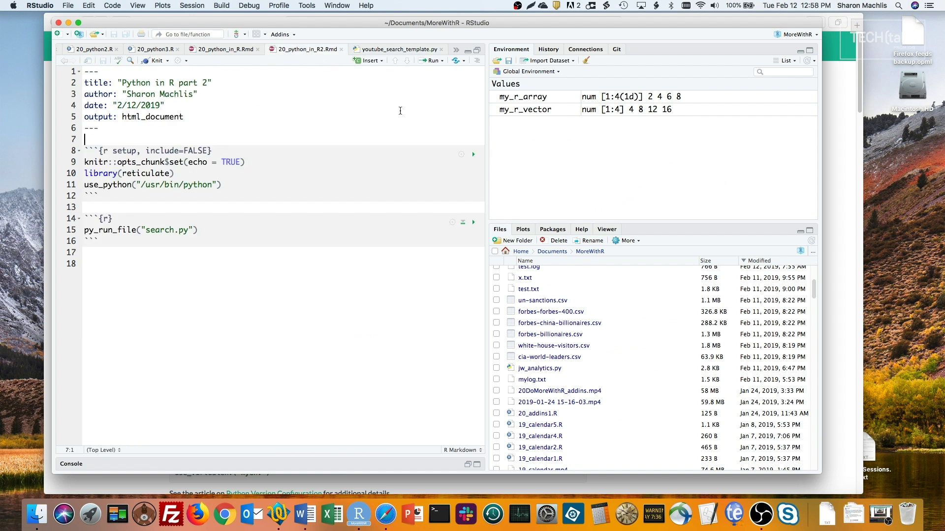
mouse_move(473, 155)
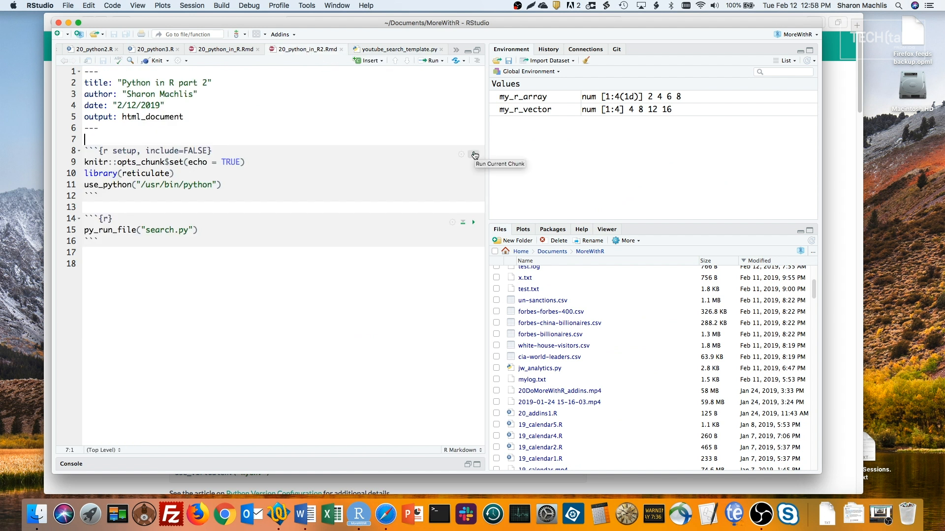
mouse_move(473, 223)
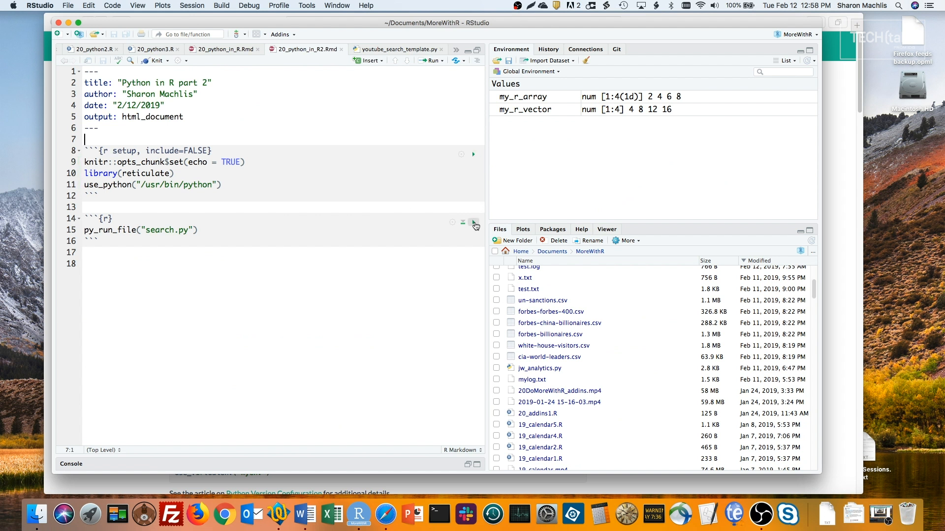